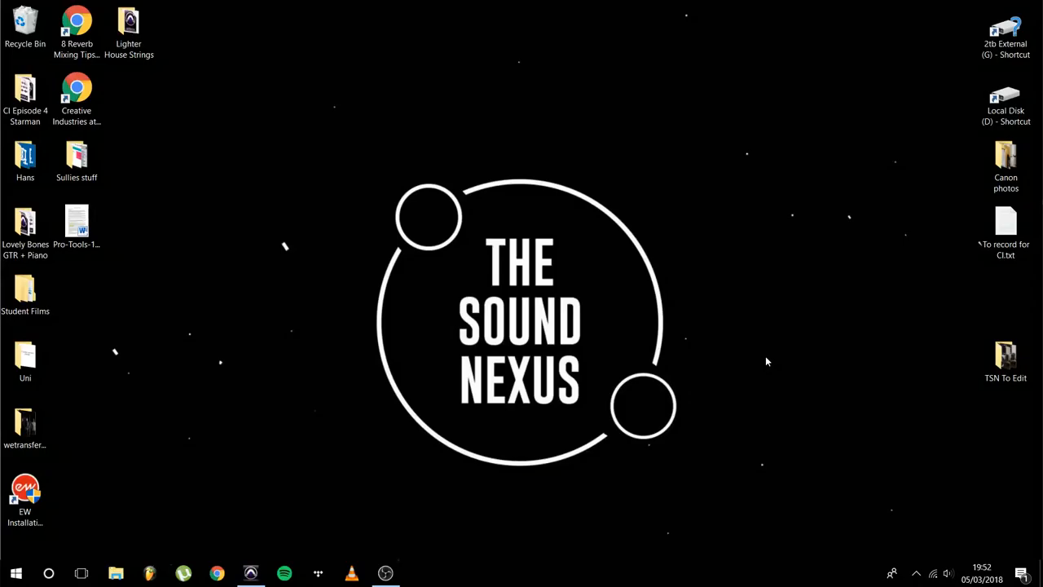
pyautogui.moveTo(738, 366)
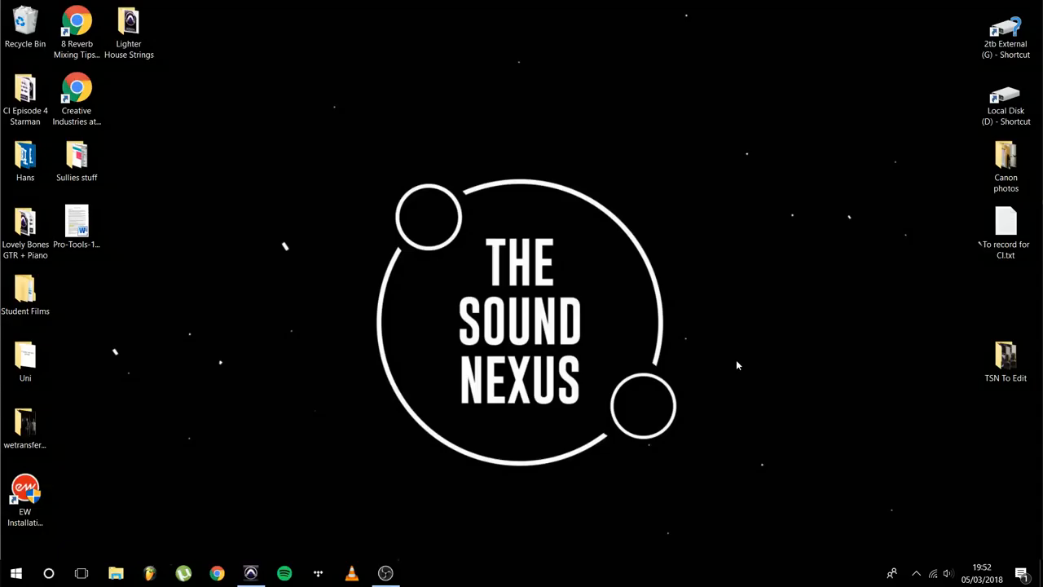
pyautogui.moveTo(554, 368)
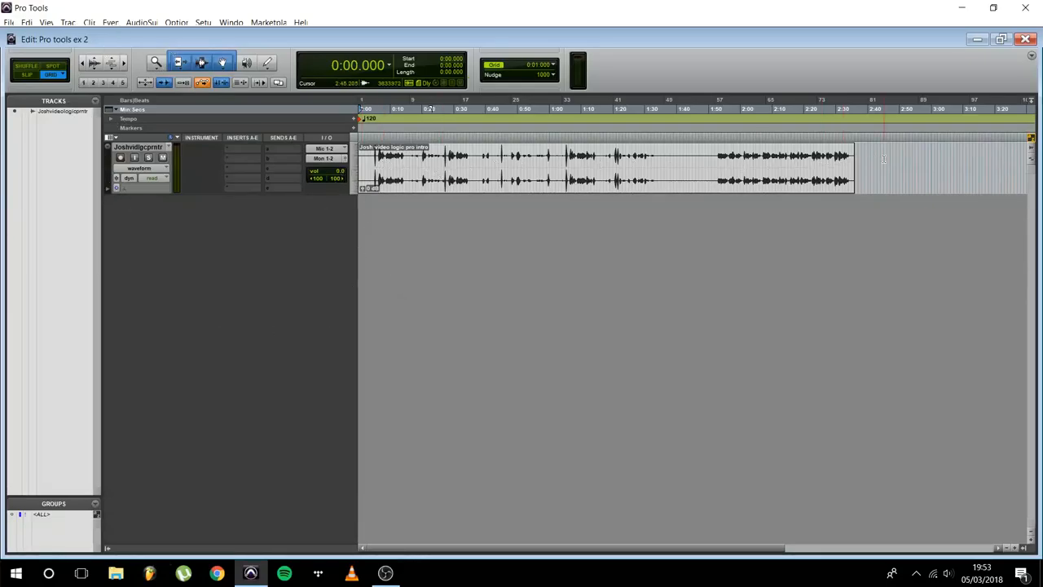
# - Browse the File menu's session commands
pyautogui.click(9, 22)
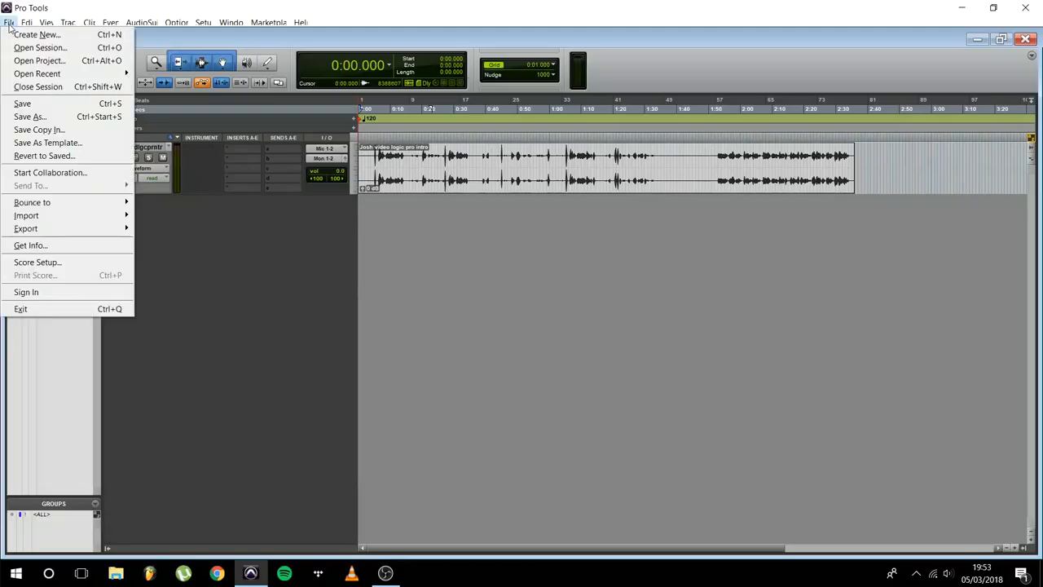
pyautogui.moveTo(26, 215)
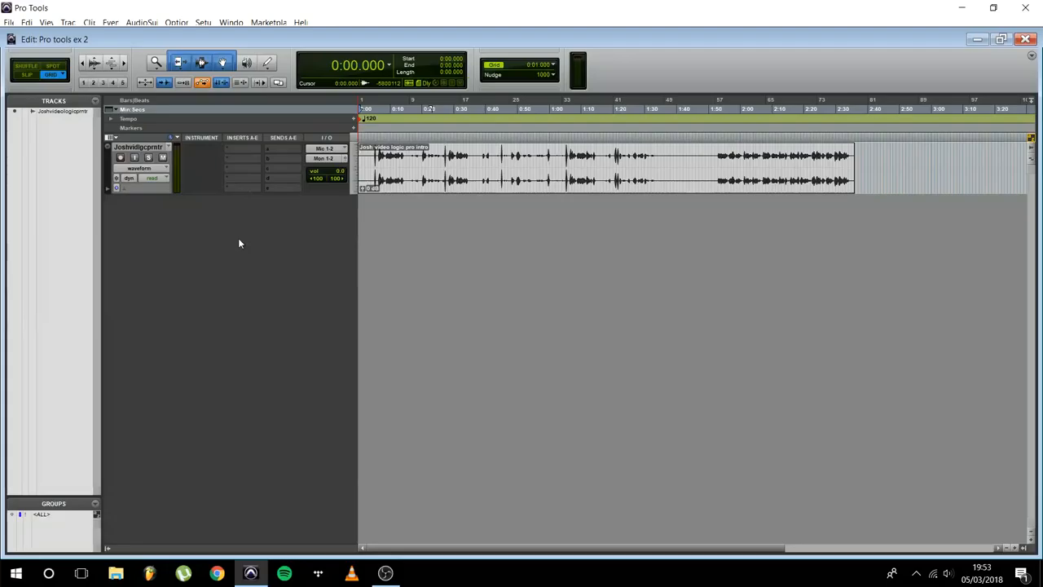
pyautogui.moveTo(233, 297)
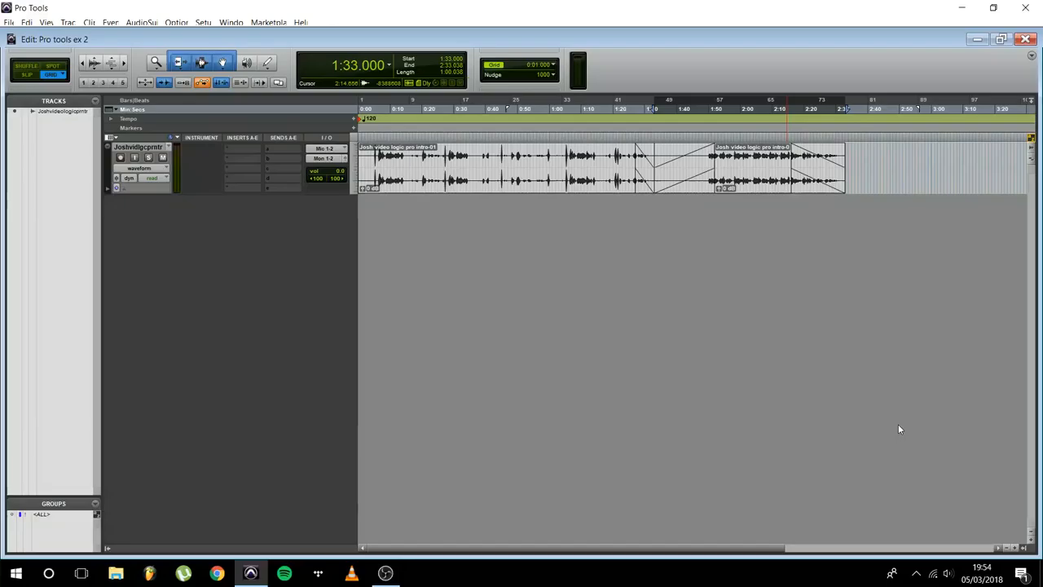
pyautogui.moveTo(909, 432)
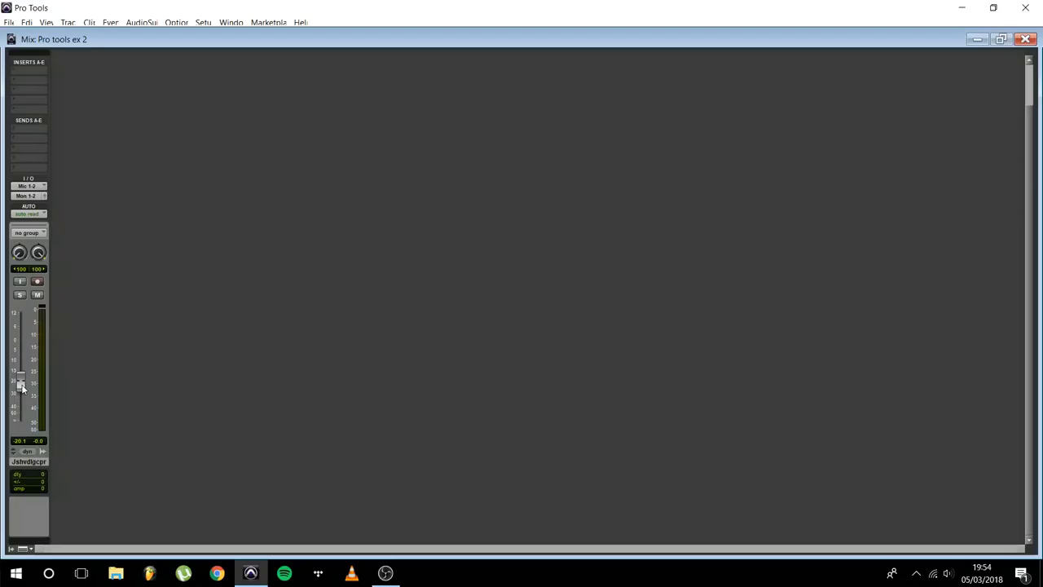
# - Move the voice track's mixer fader up and down, settling its volume at -0.1 dB
pyautogui.moveTo(22, 385); pyautogui.dragTo(21, 330)
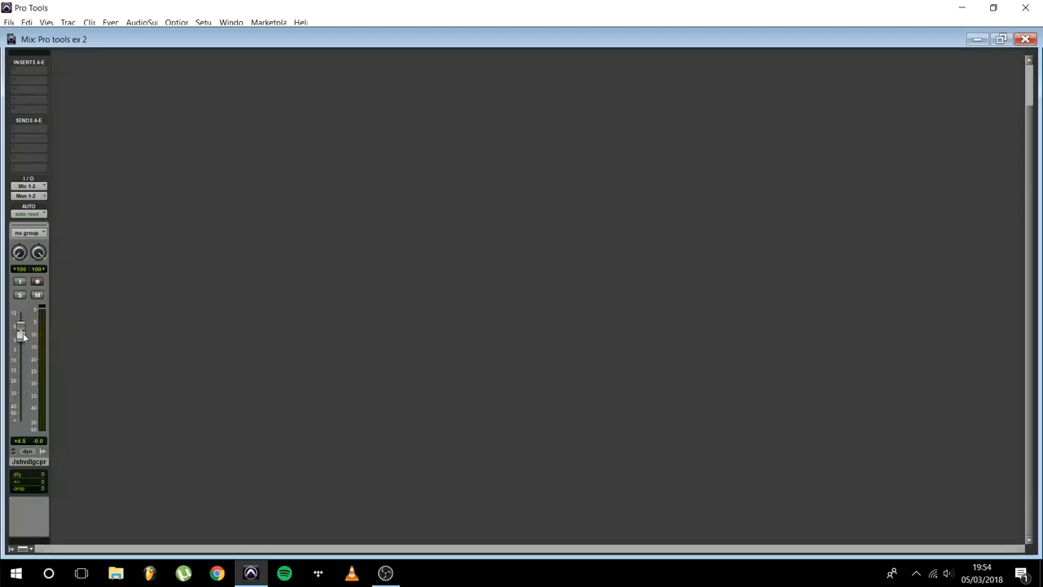
pyautogui.moveTo(20, 330); pyautogui.dragTo(20, 343)
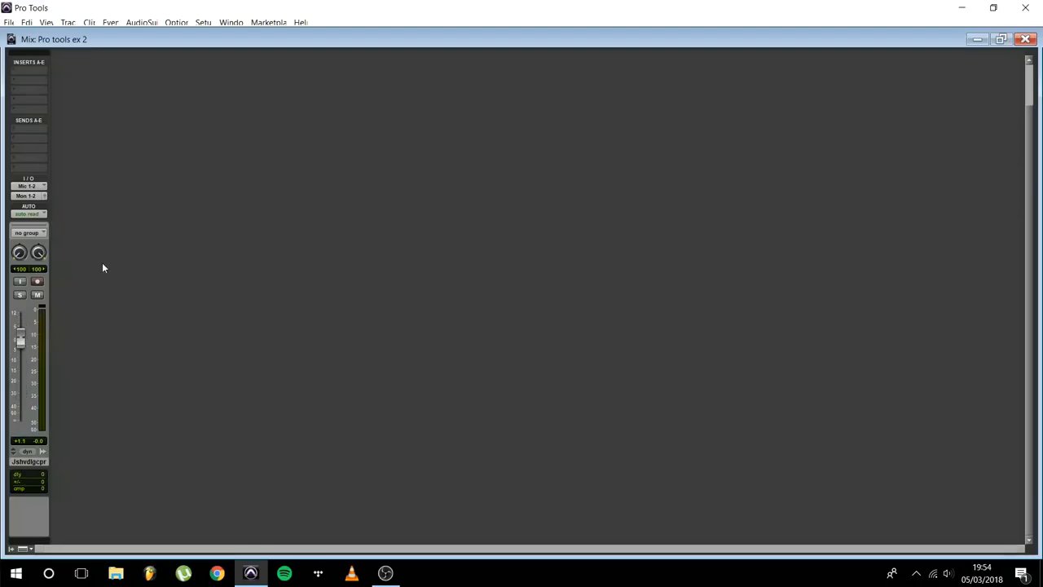
pyautogui.moveTo(66, 397)
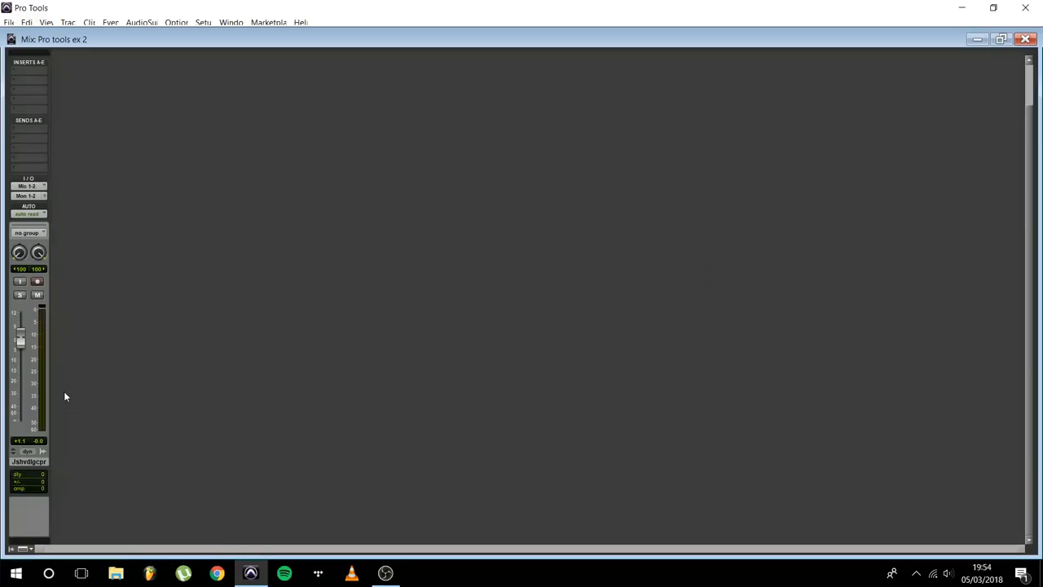
pyautogui.moveTo(20, 330); pyautogui.dragTo(20, 348)
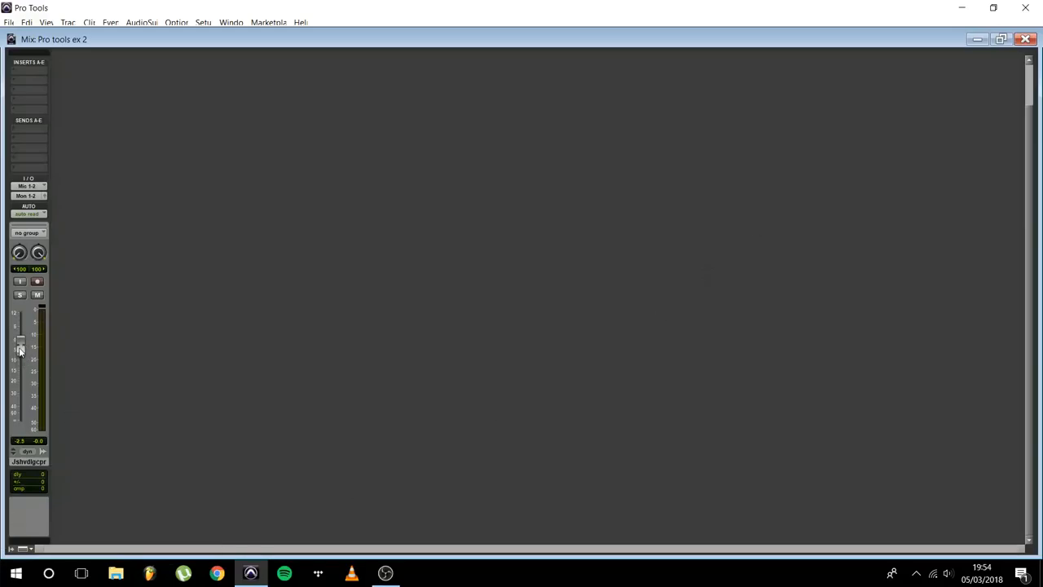
pyautogui.moveTo(21, 346); pyautogui.dragTo(20, 343)
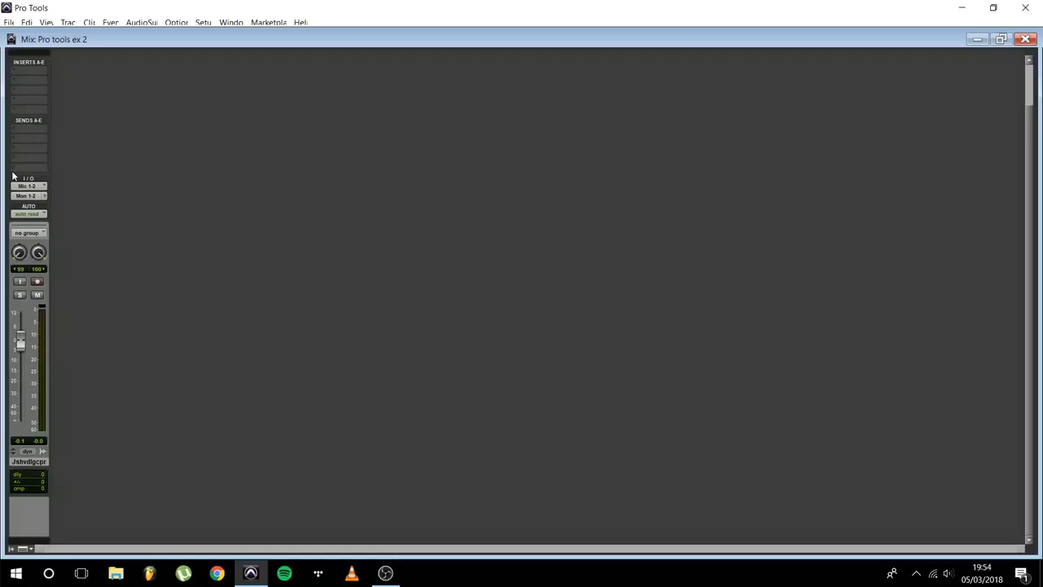
pyautogui.moveTo(72, 68)
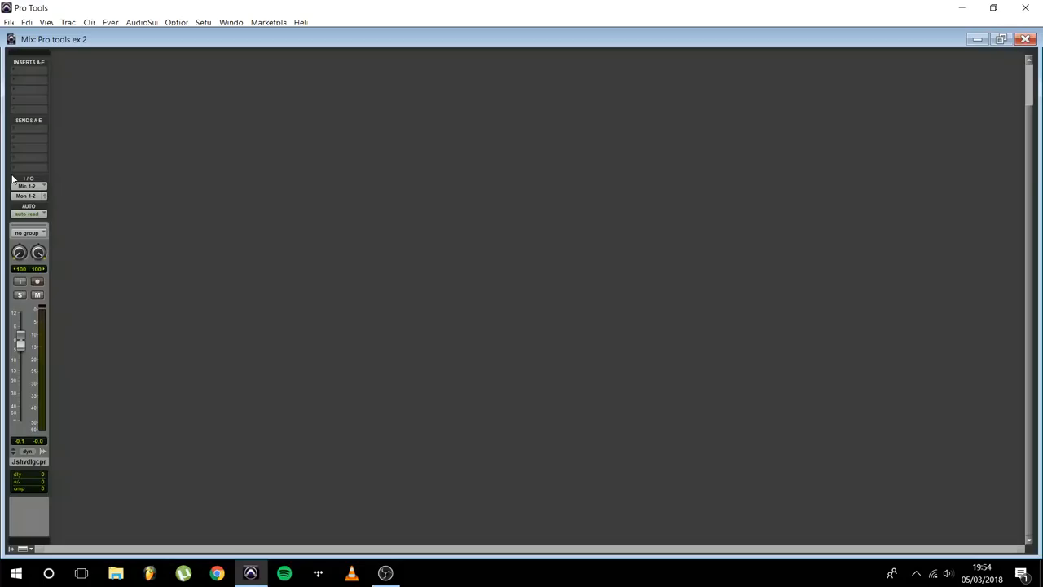
pyautogui.moveTo(125, 320)
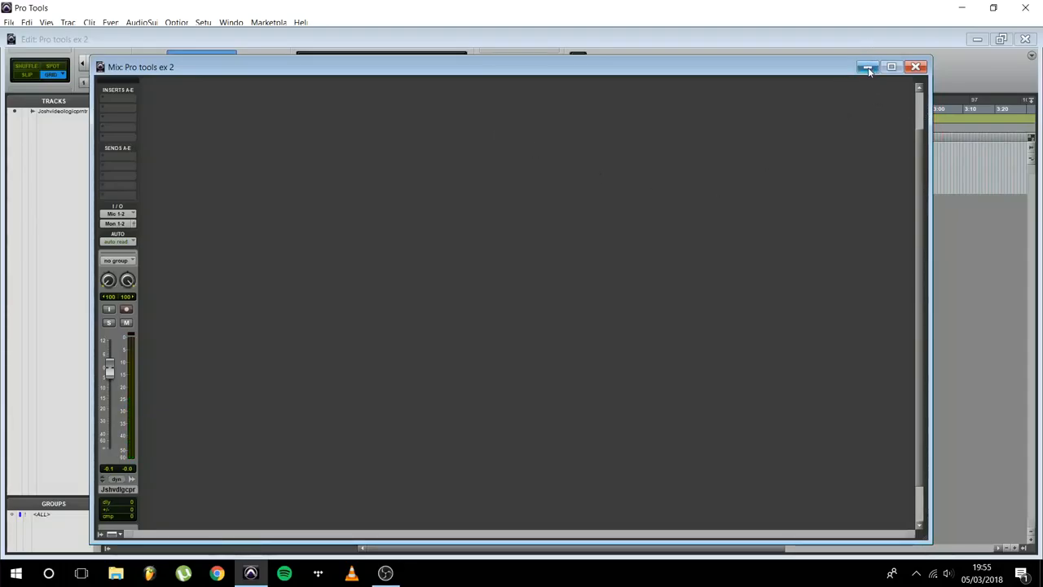
# - Minimize the Mix window, restore it from the taskbar, then return to the Edit window
pyautogui.click(867, 67)
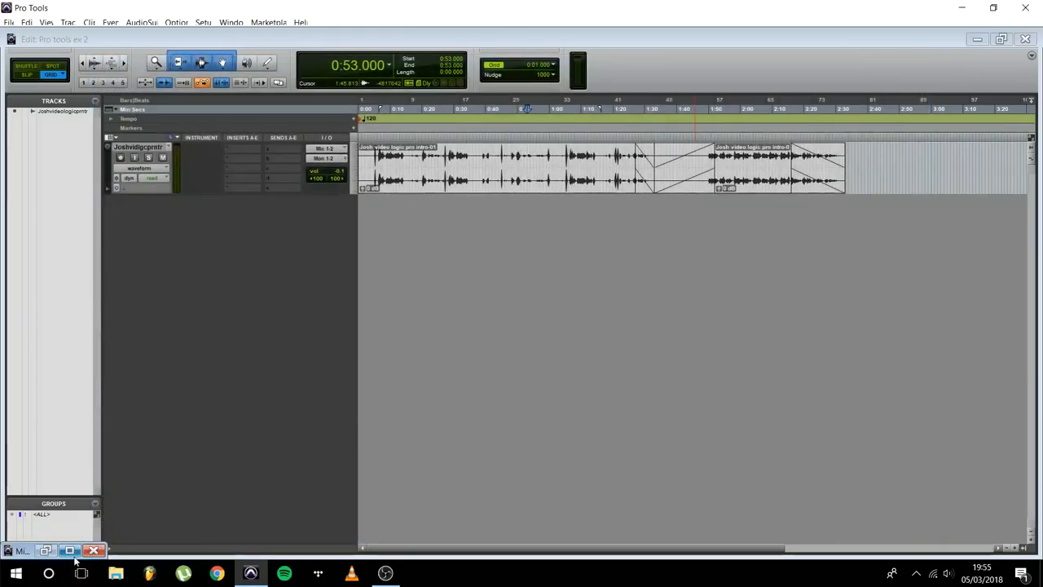
pyautogui.click(68, 550)
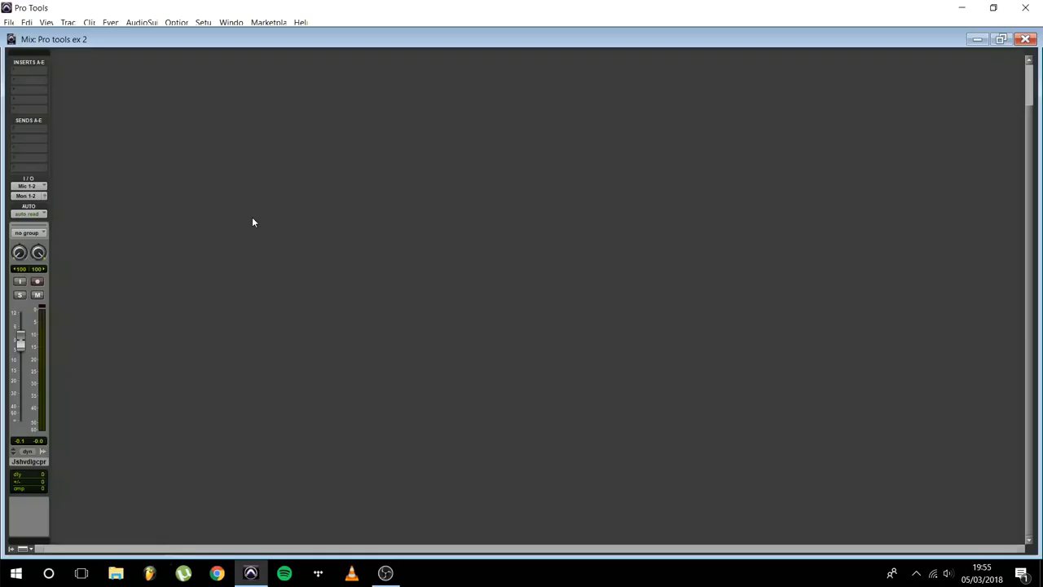
pyautogui.moveTo(229, 220)
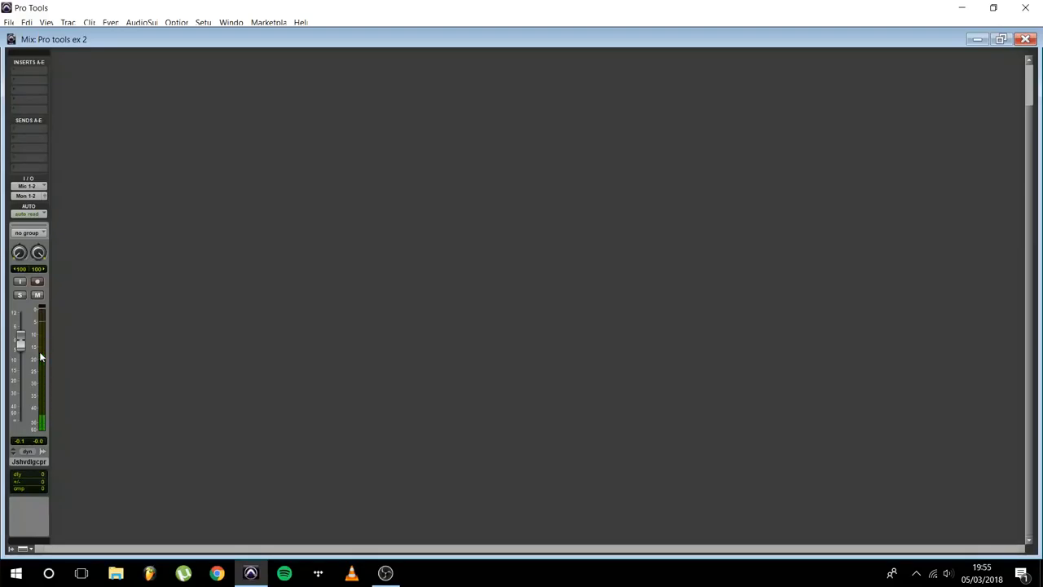
pyautogui.moveTo(40, 357); pyautogui.dragTo(41, 310)
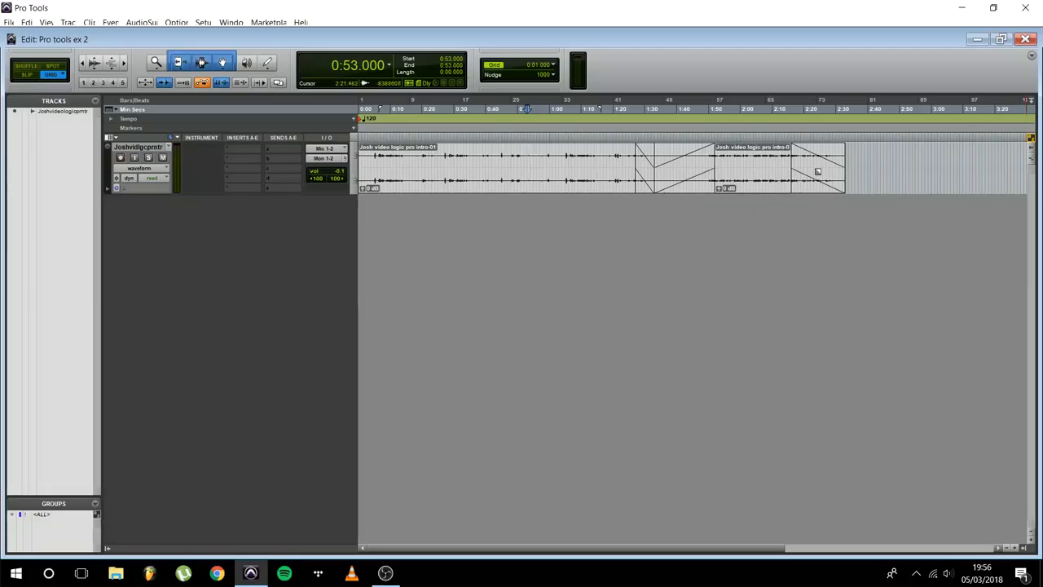
# - Enable Clip List from the Edit Window View selector and select the first voice clip
pyautogui.click(1032, 55)
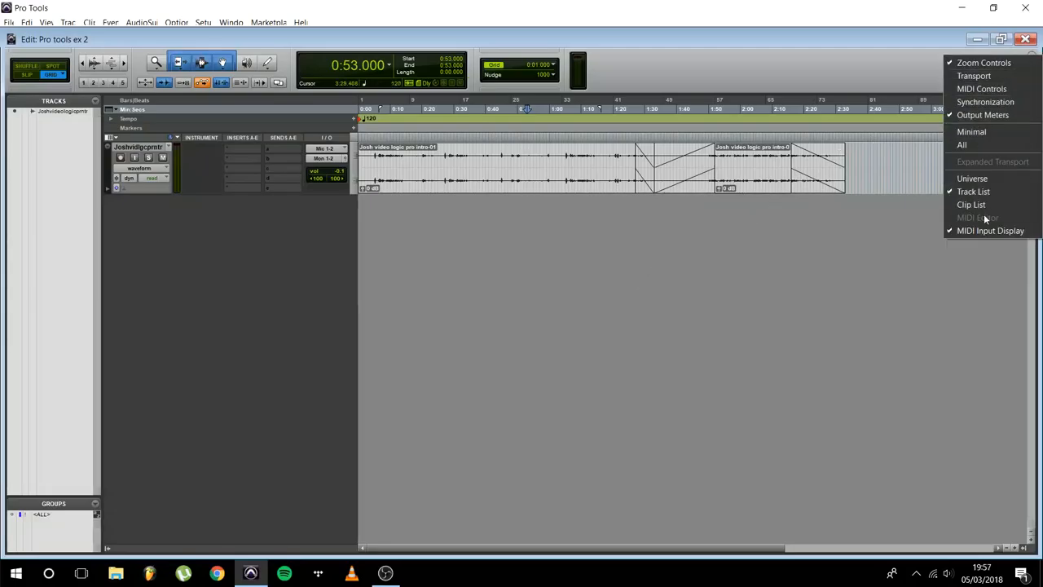
pyautogui.click(971, 205)
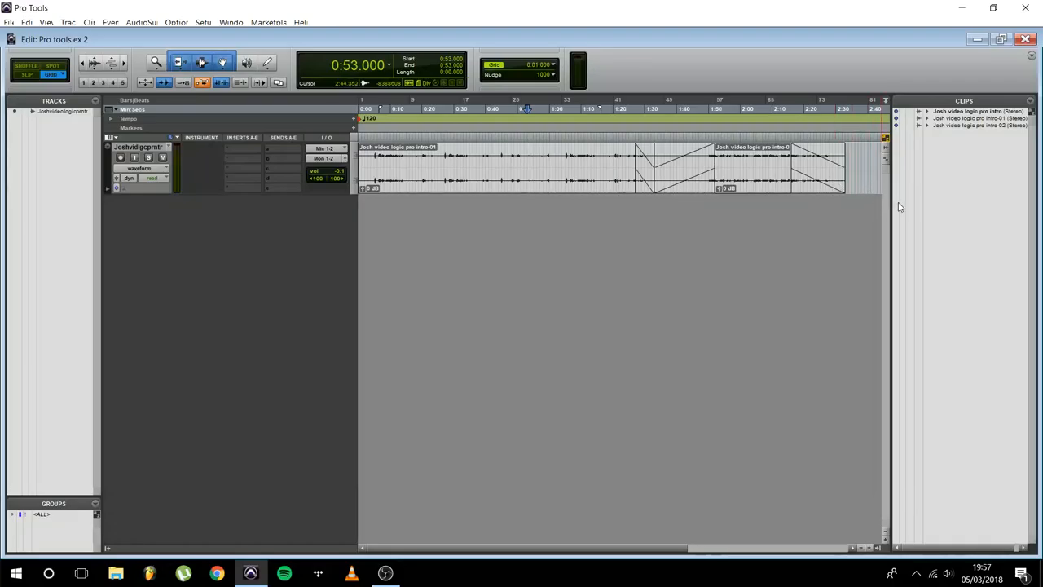
pyautogui.moveTo(907, 225)
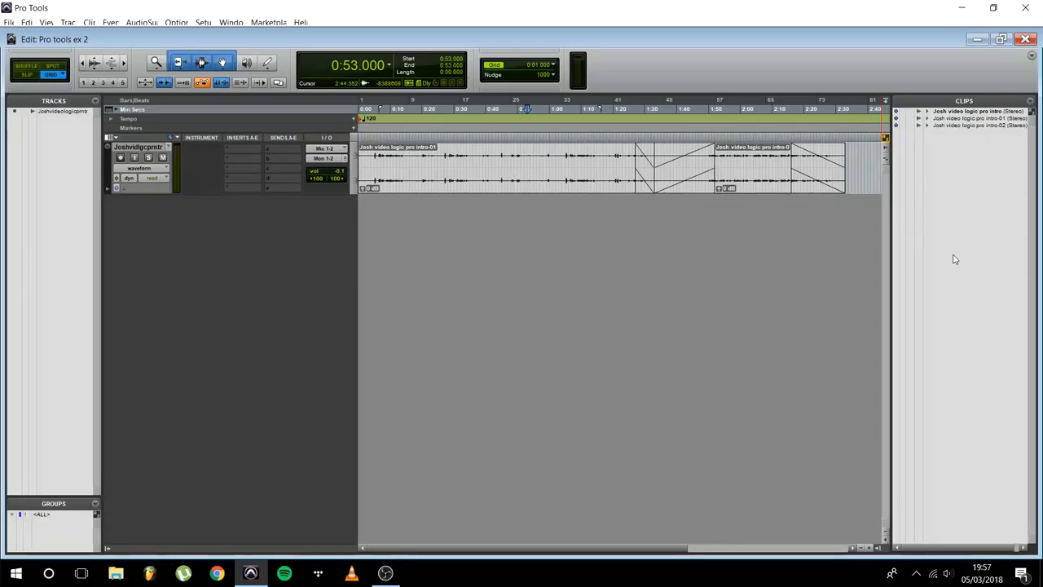
pyautogui.moveTo(973, 278)
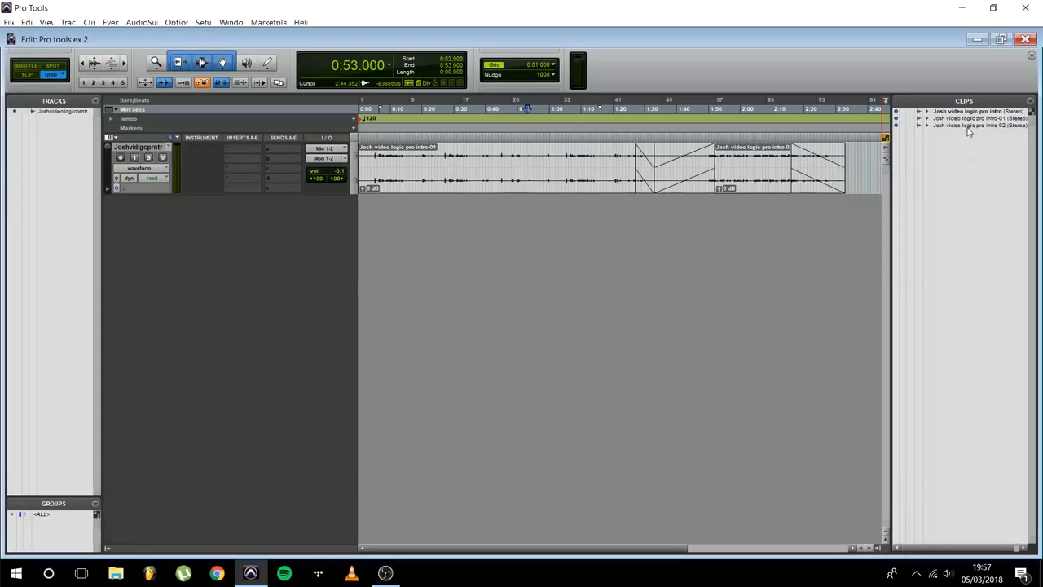
pyautogui.click(978, 126)
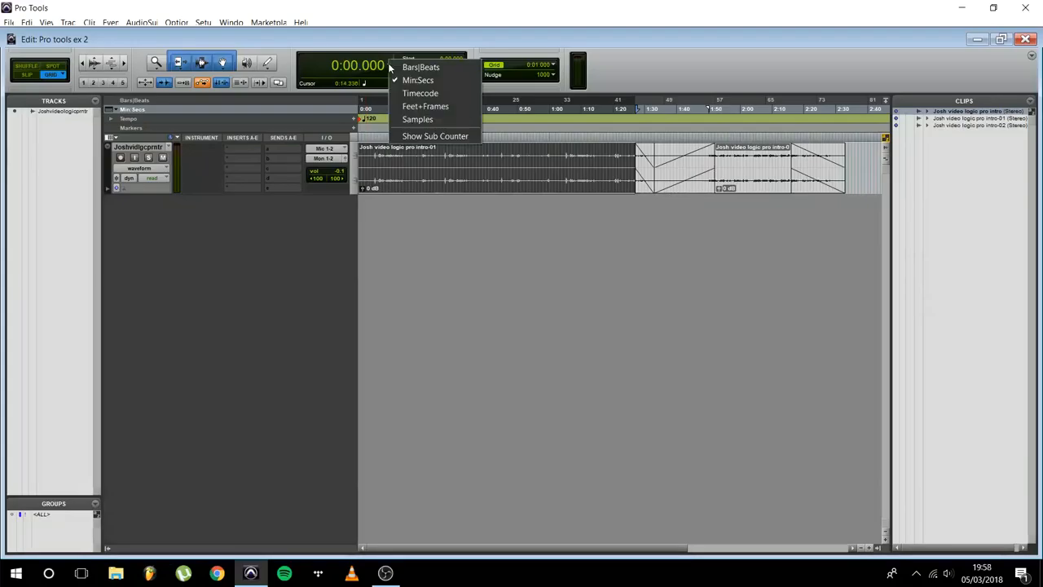
pyautogui.moveTo(418, 80)
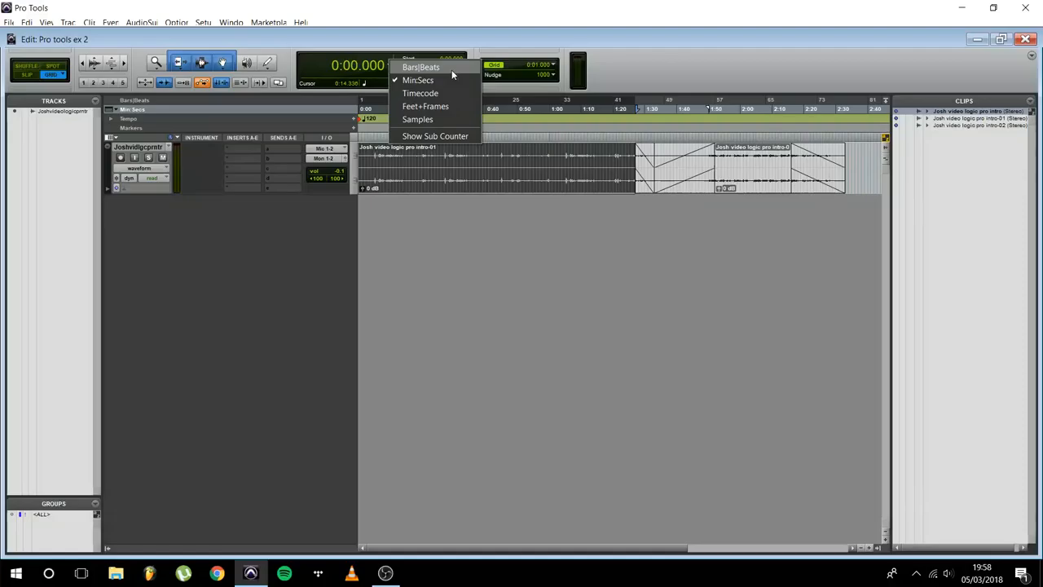
# - Switch the main counter briefly to timecode, then set it to Bars|Beats
pyautogui.click(420, 93)
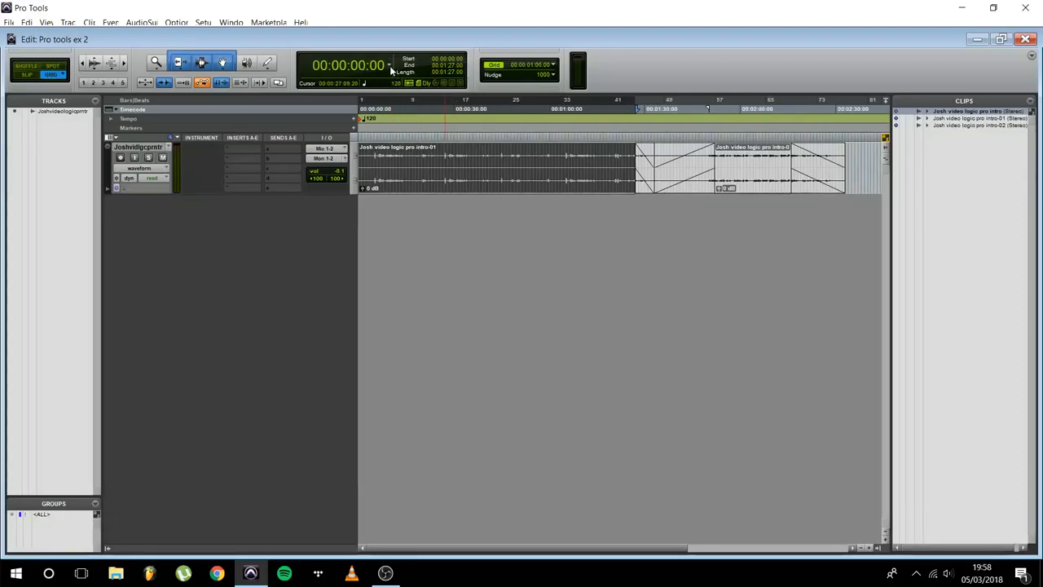
pyautogui.moveTo(390, 67)
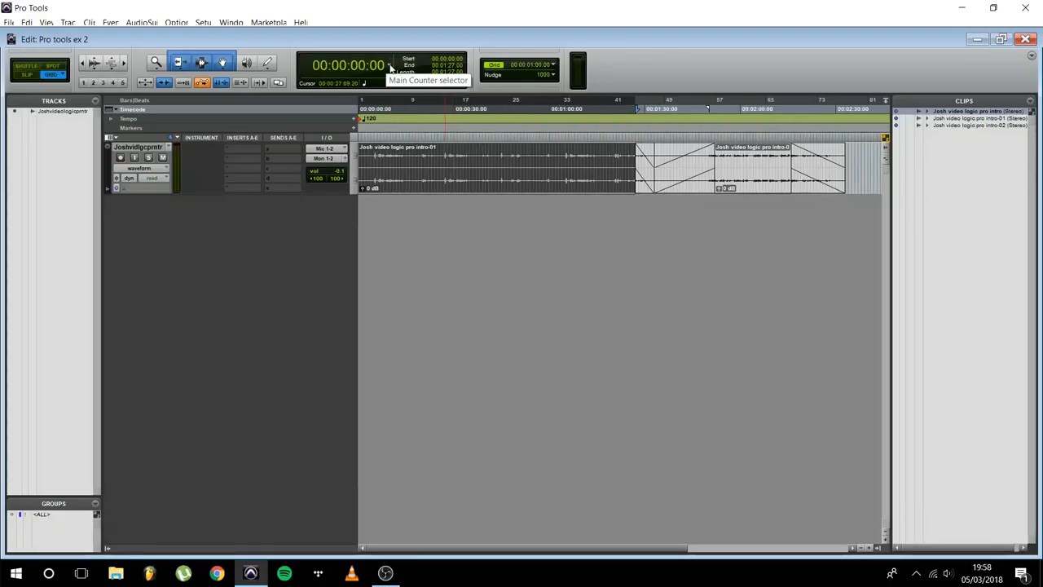
pyautogui.click(391, 67)
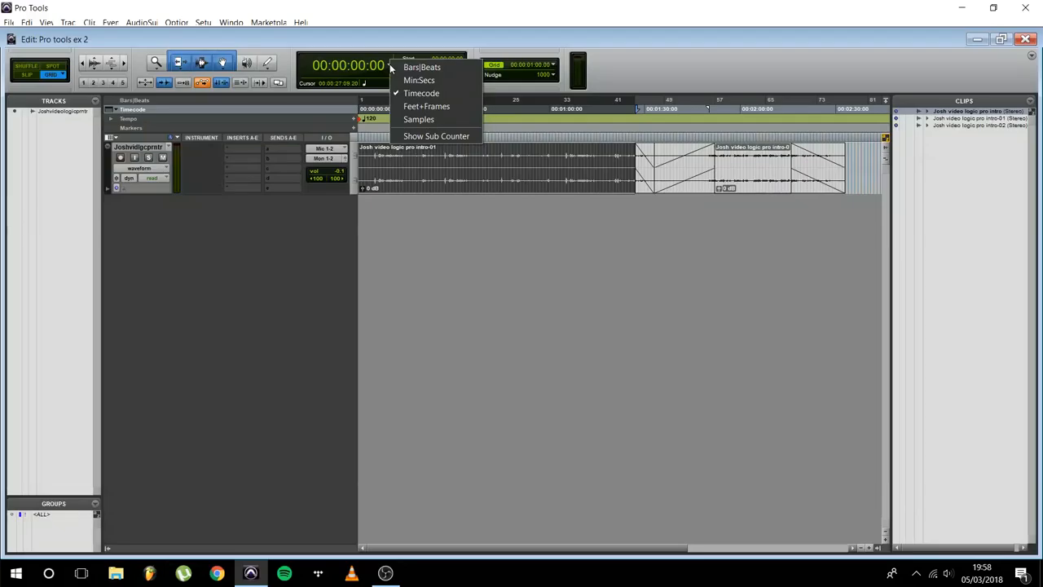
pyautogui.moveTo(421, 93)
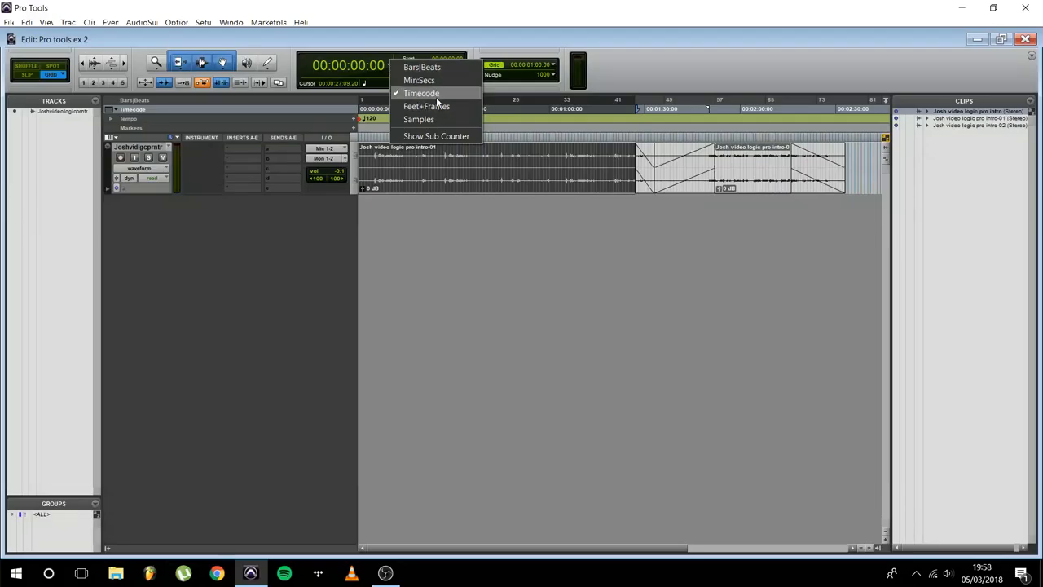
pyautogui.click(421, 67)
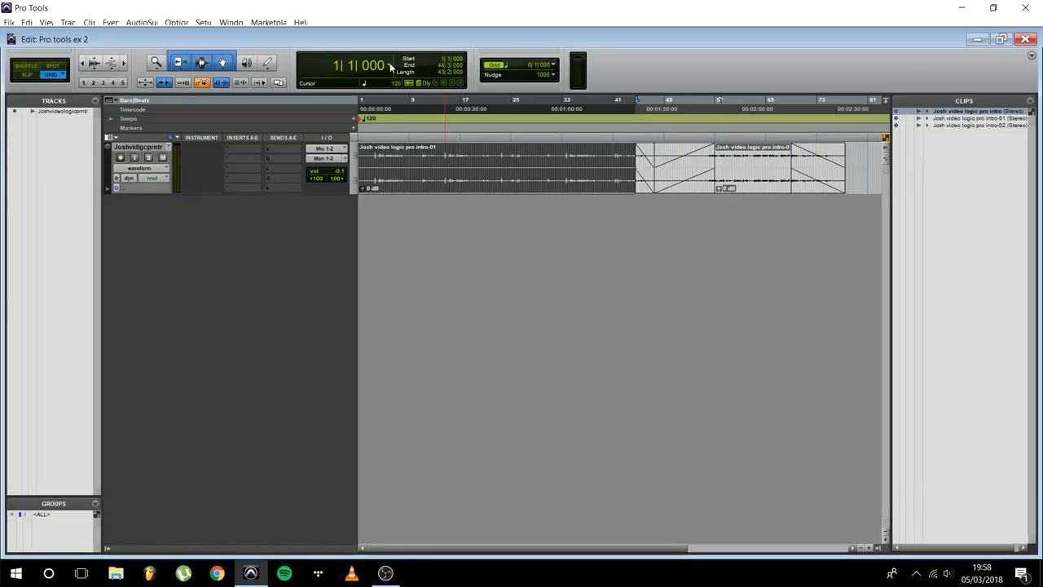
pyautogui.moveTo(391, 66)
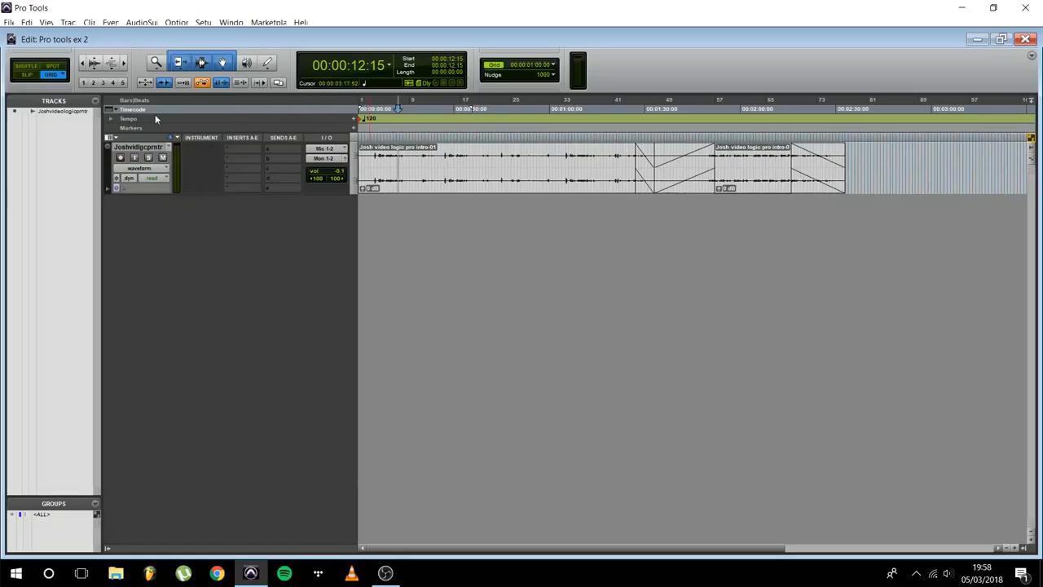
# - Return the main counter to Timecode and start a new memory location at 00:00:12:15
pyautogui.click(111, 119)
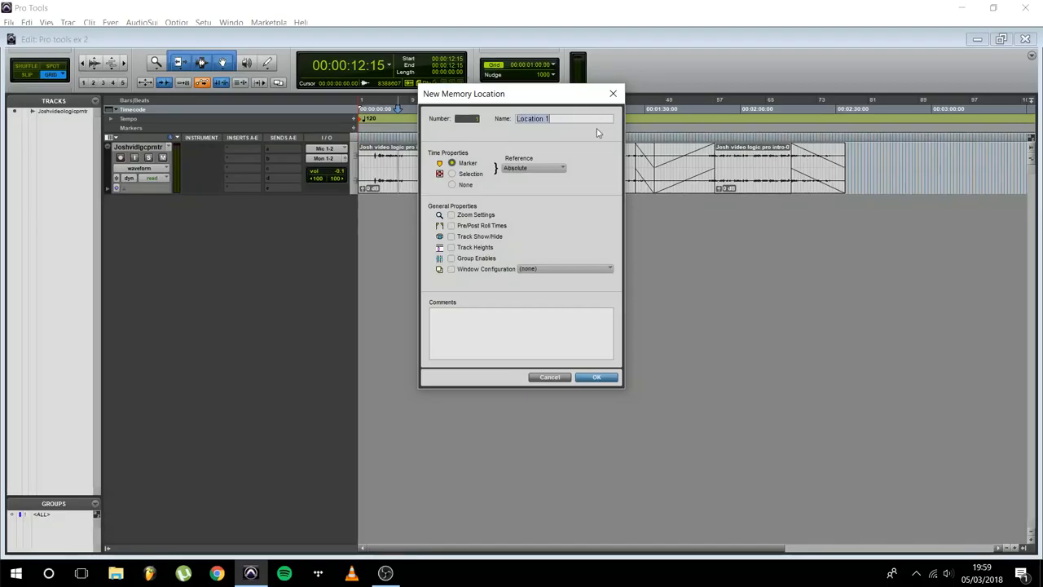
# - Name the new marker 'Add awesome intro' and confirm it
pyautogui.write('Add')
pyautogui.press('enter')
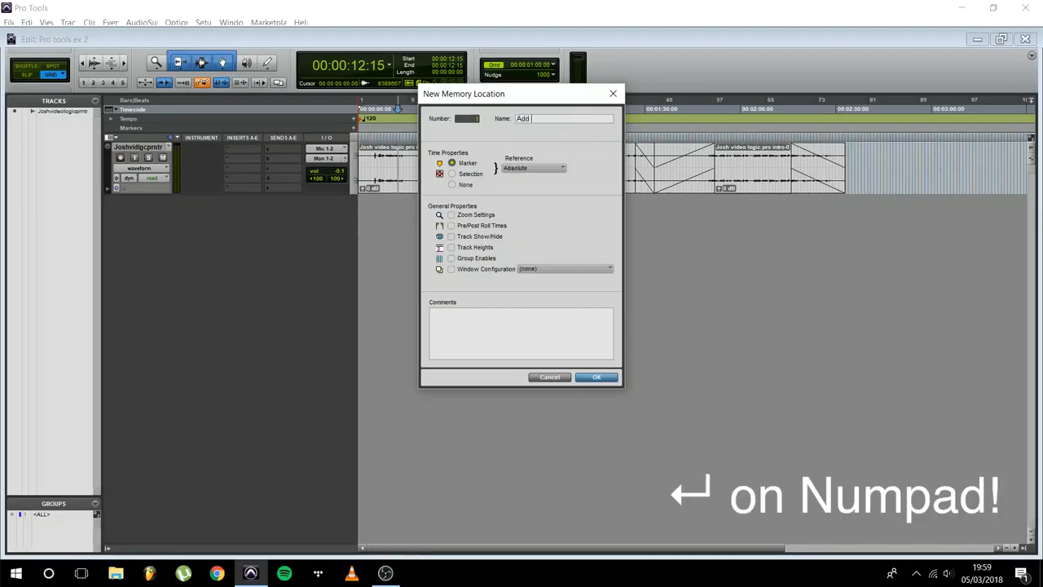
pyautogui.write('awesome in')
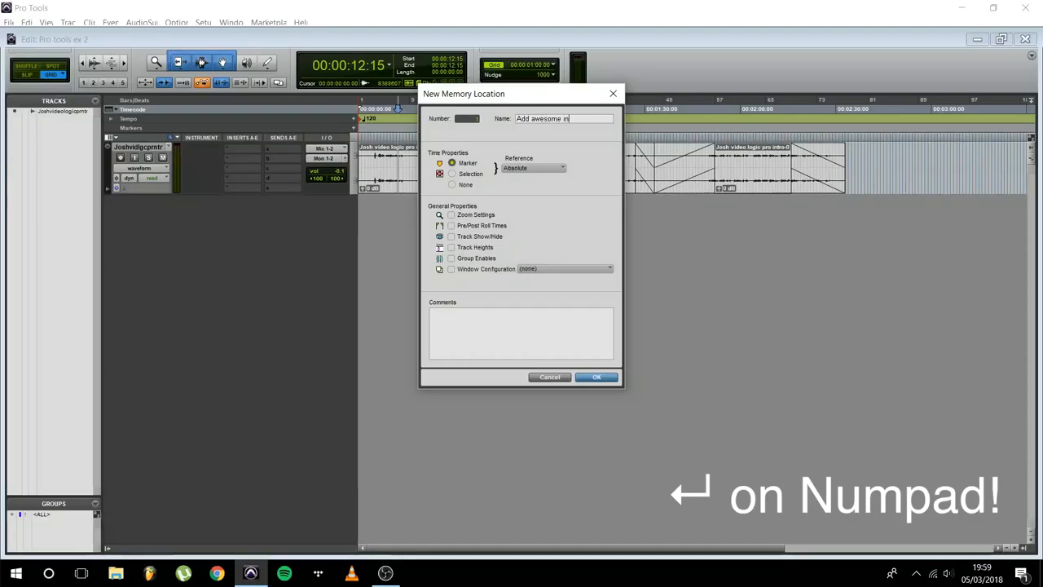
pyautogui.click(596, 376)
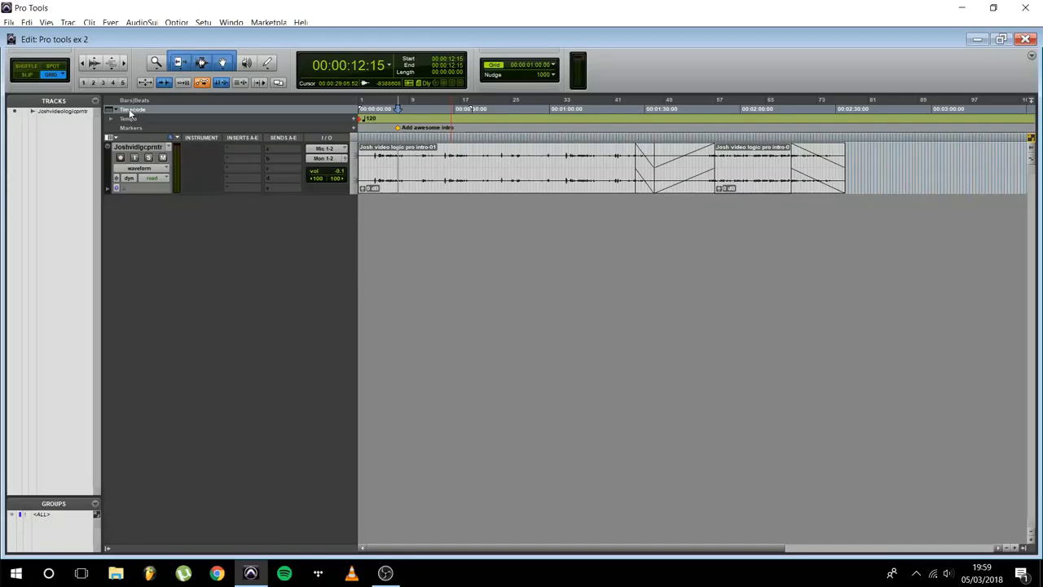
# - Show the Min:Secs ruler and hide the Timecode 2 ruler via the Ruler View selector
pyautogui.click(114, 114)
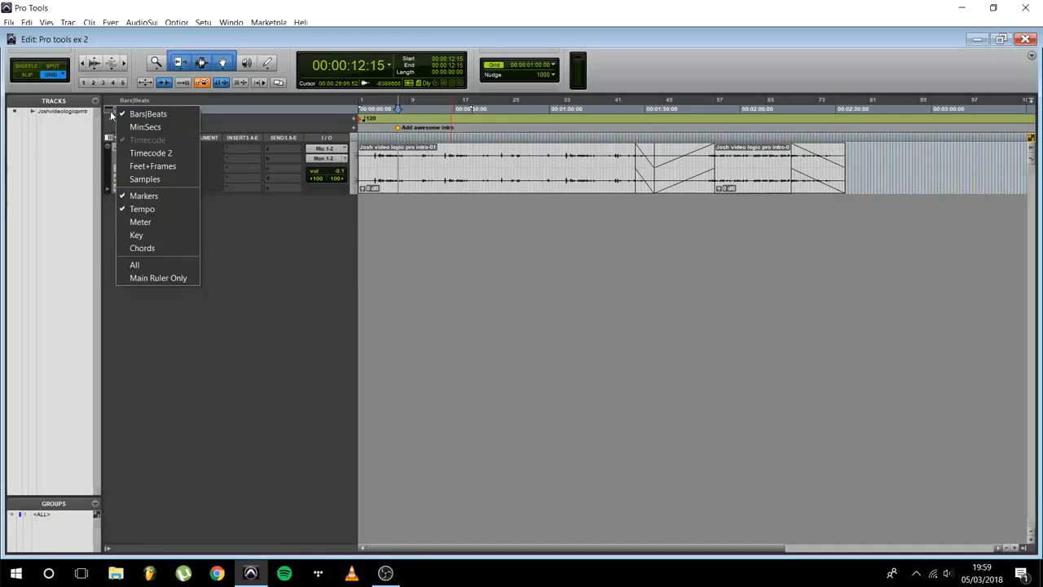
pyautogui.moveTo(145, 127)
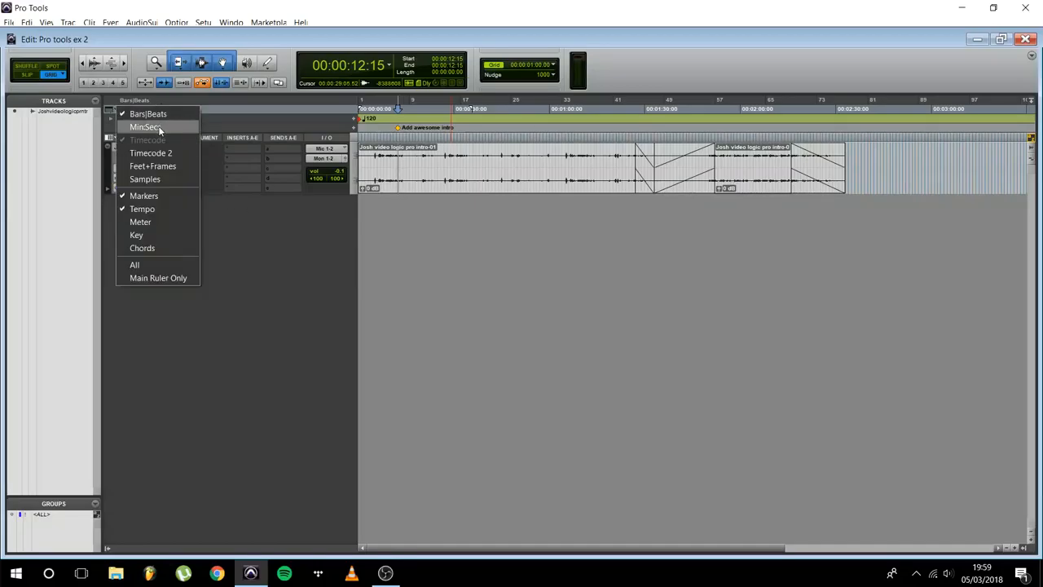
pyautogui.click(144, 135)
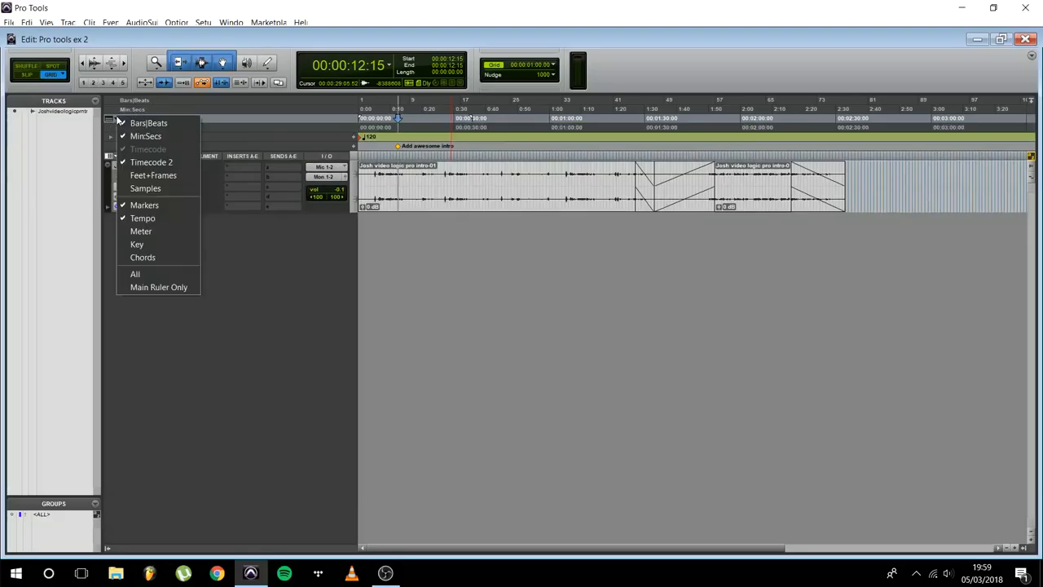
pyautogui.click(151, 162)
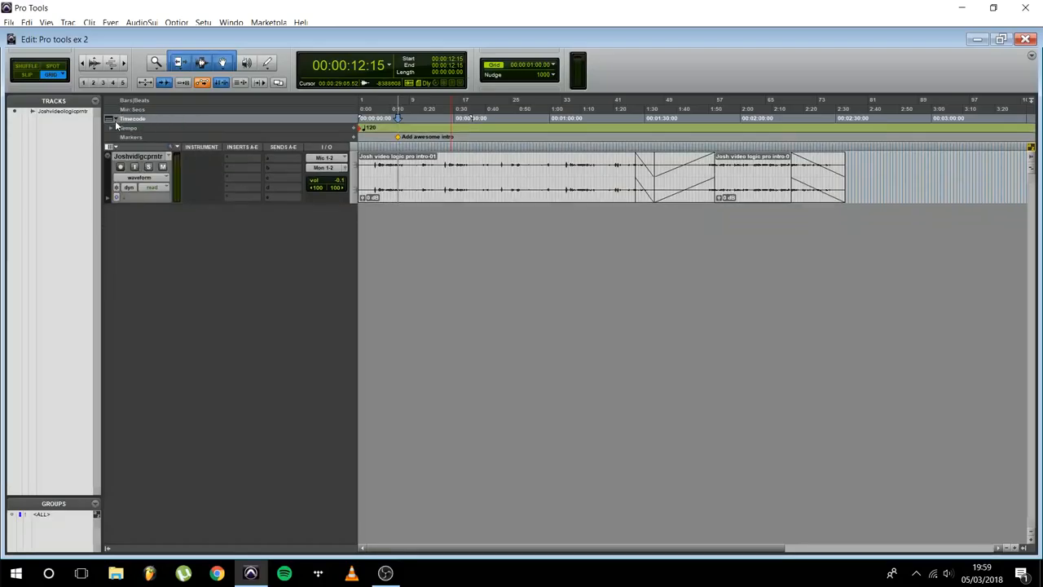
pyautogui.click(133, 100)
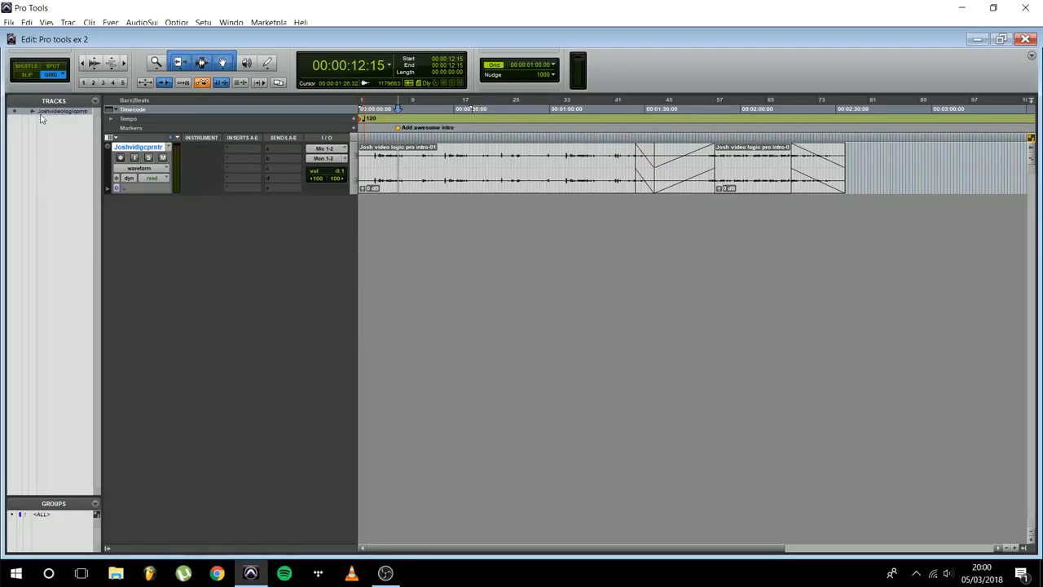
pyautogui.moveTo(57, 121)
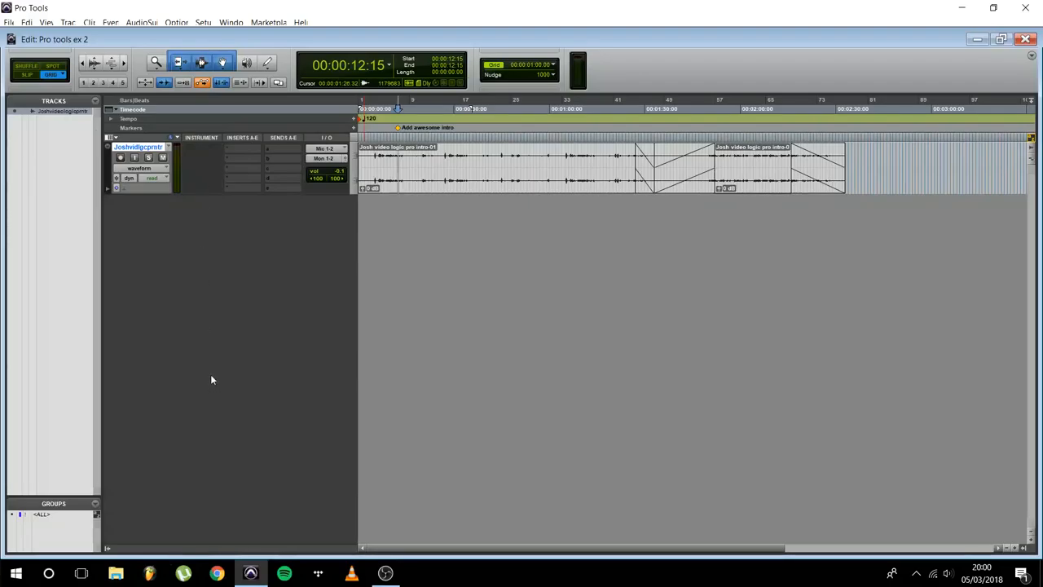
pyautogui.moveTo(200, 370)
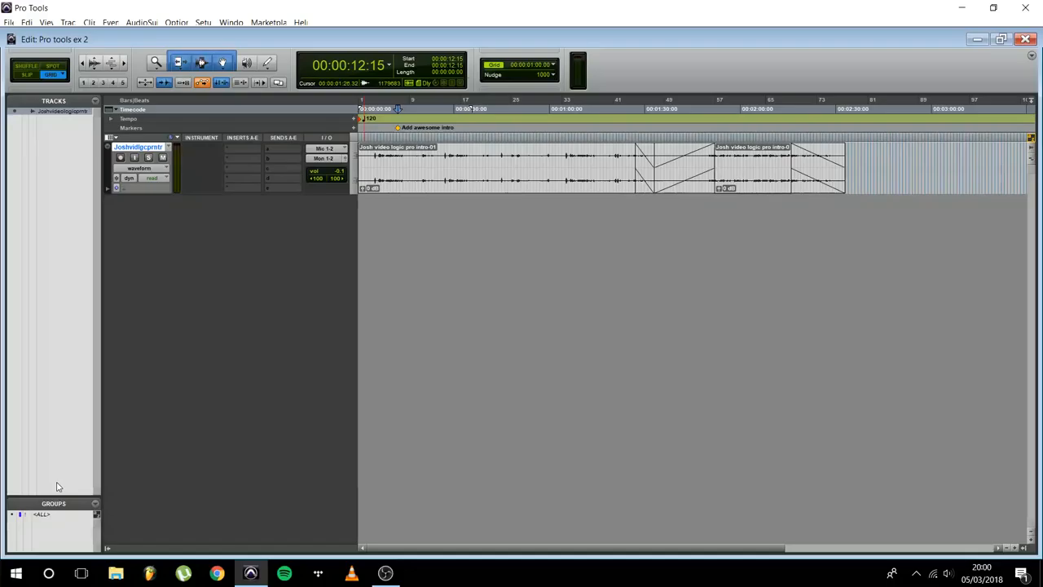
pyautogui.moveTo(77, 486)
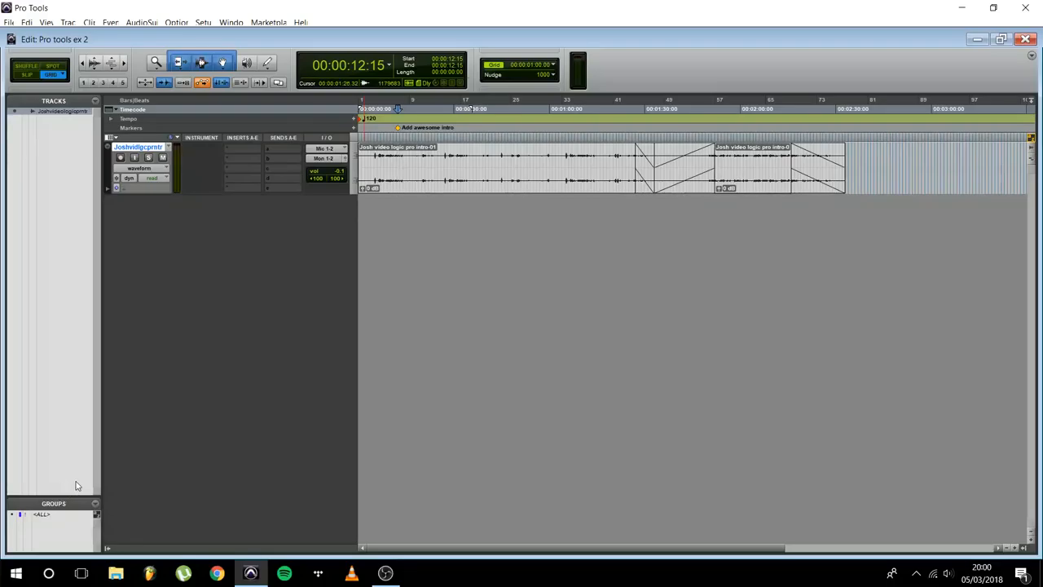
pyautogui.moveTo(22, 514)
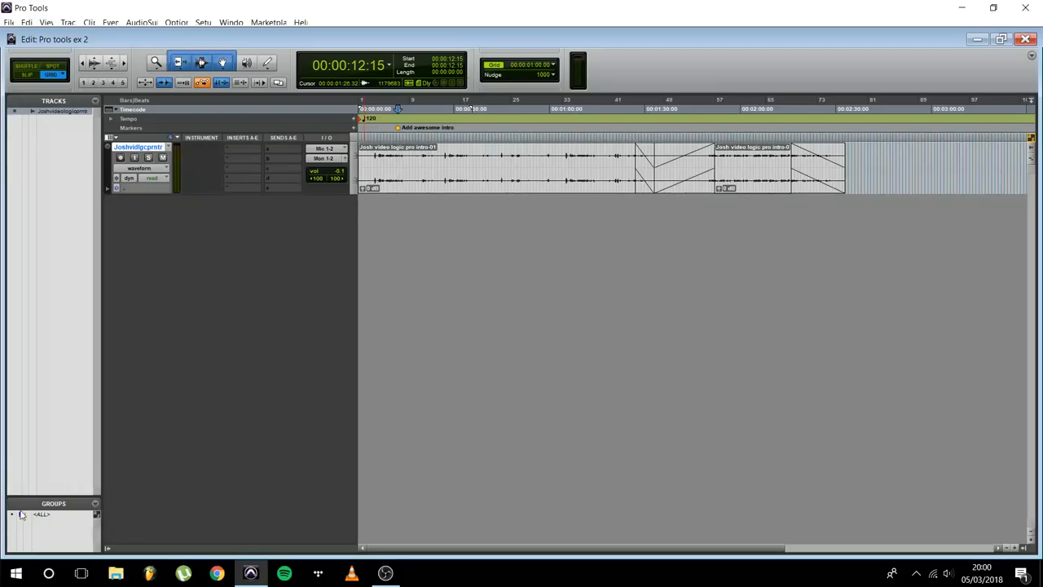
pyautogui.moveTo(41, 514)
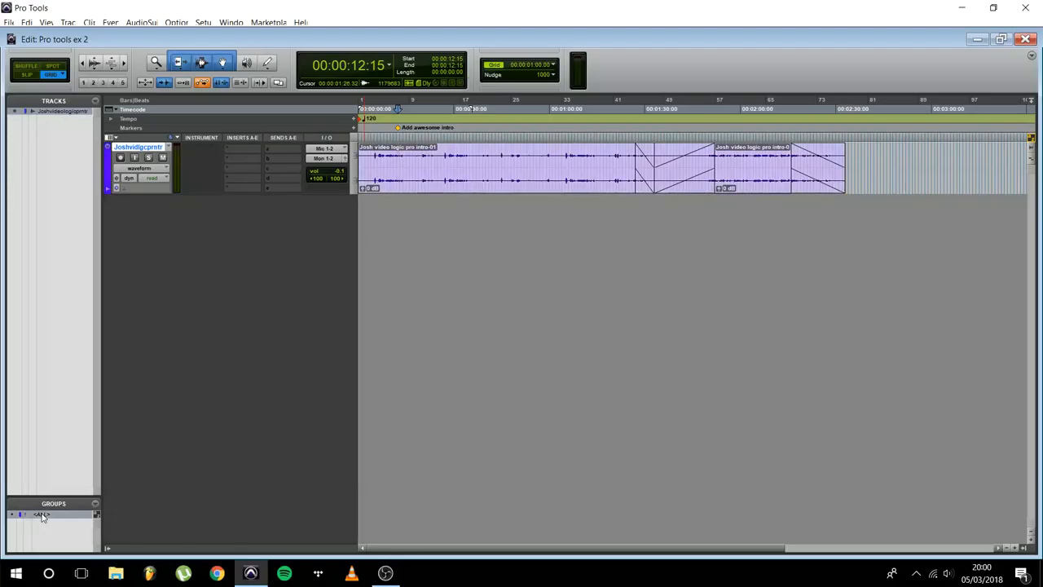
pyautogui.moveTo(40, 514)
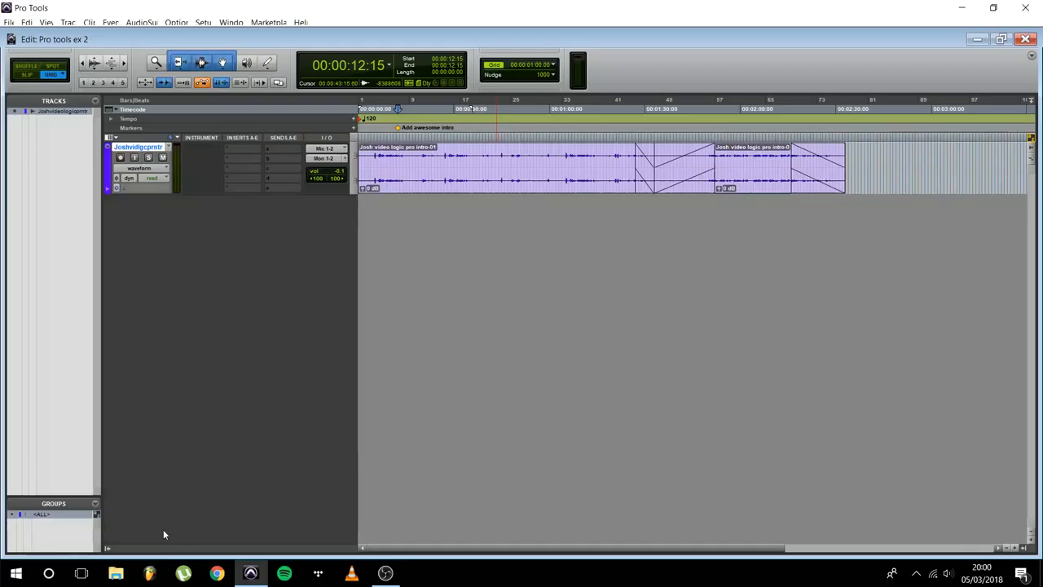
pyautogui.moveTo(54, 525)
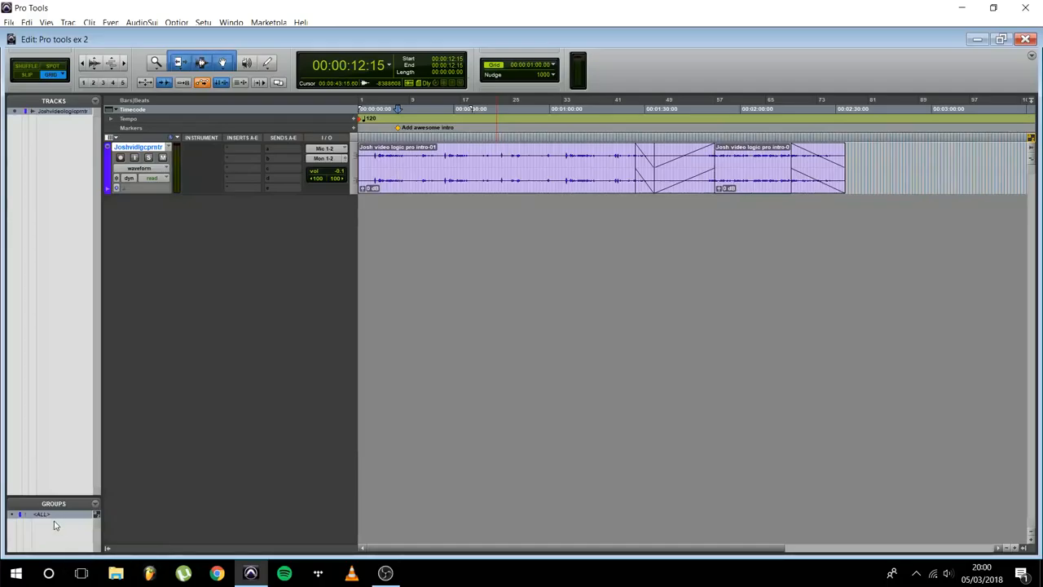
pyautogui.moveTo(133, 285)
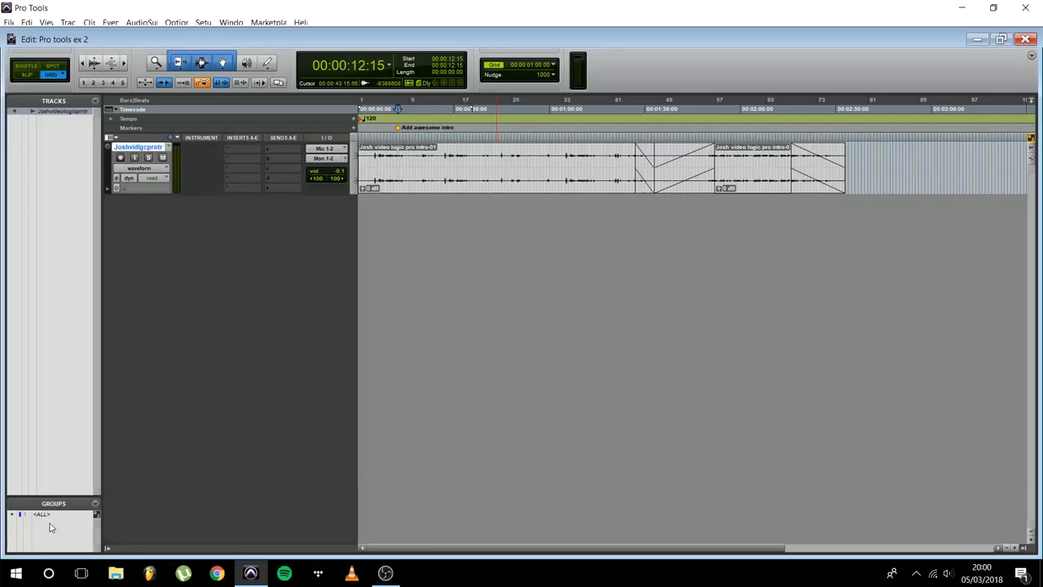
pyautogui.moveTo(52, 534)
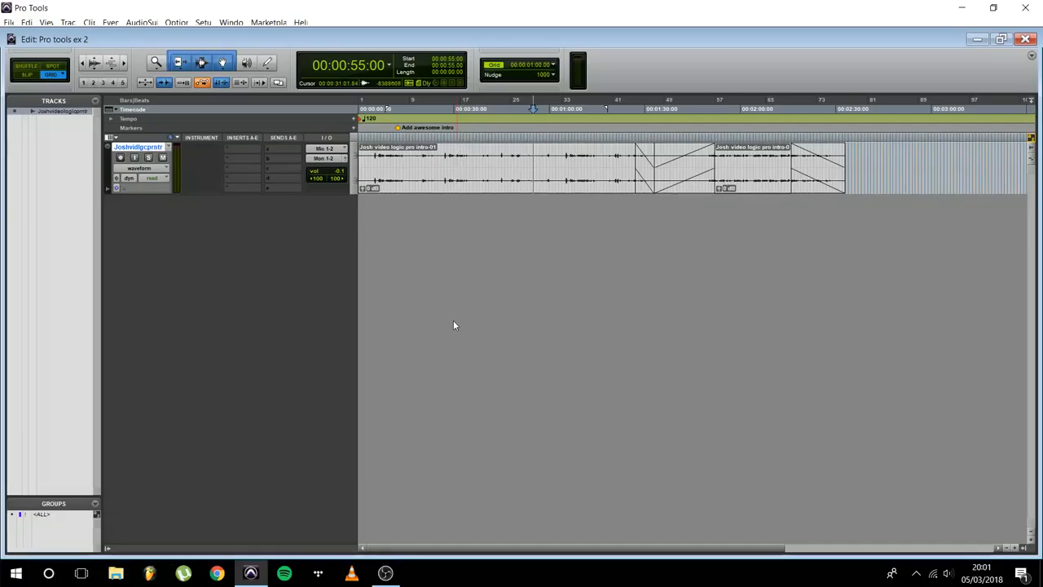
pyautogui.moveTo(467, 264)
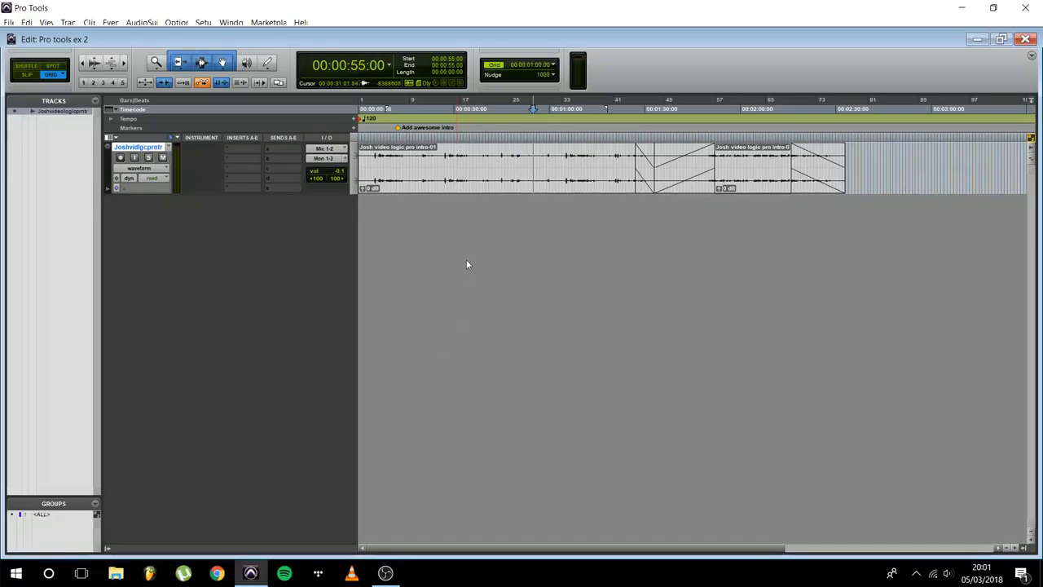
pyautogui.moveTo(469, 275)
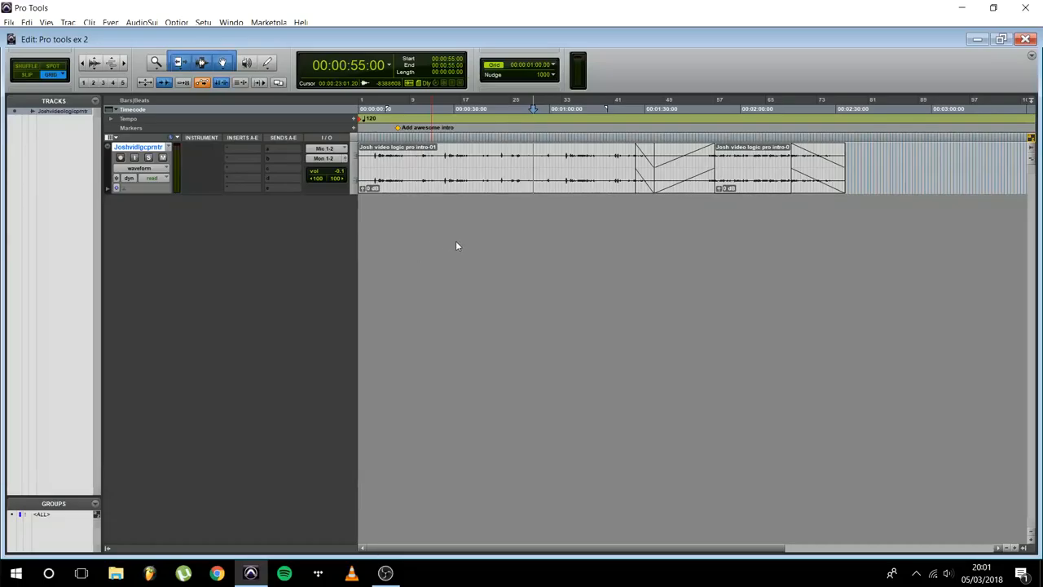
pyautogui.moveTo(410, 275)
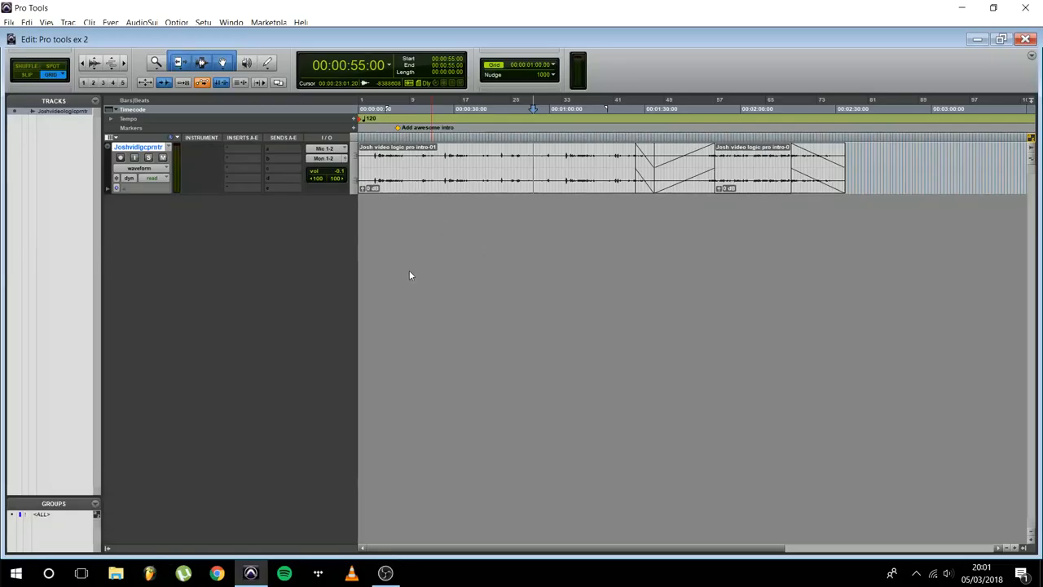